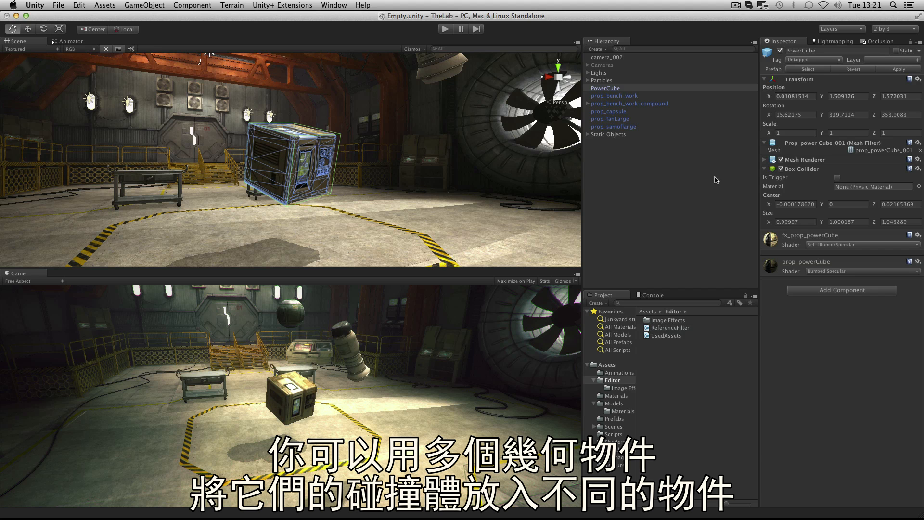
Step: Select prop_bench_work-compound and inspect the capsule and box colliders on its Handle and Leg children
left_click(629, 103)
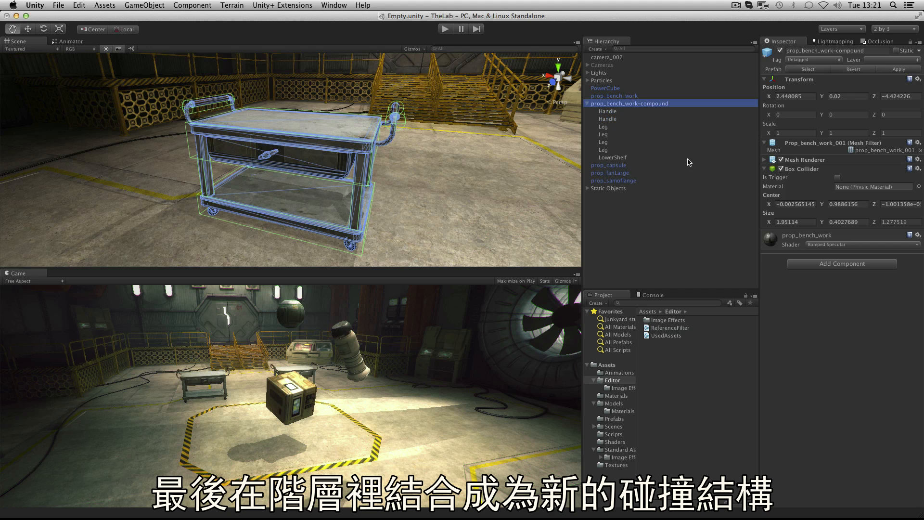
left_click(607, 119)
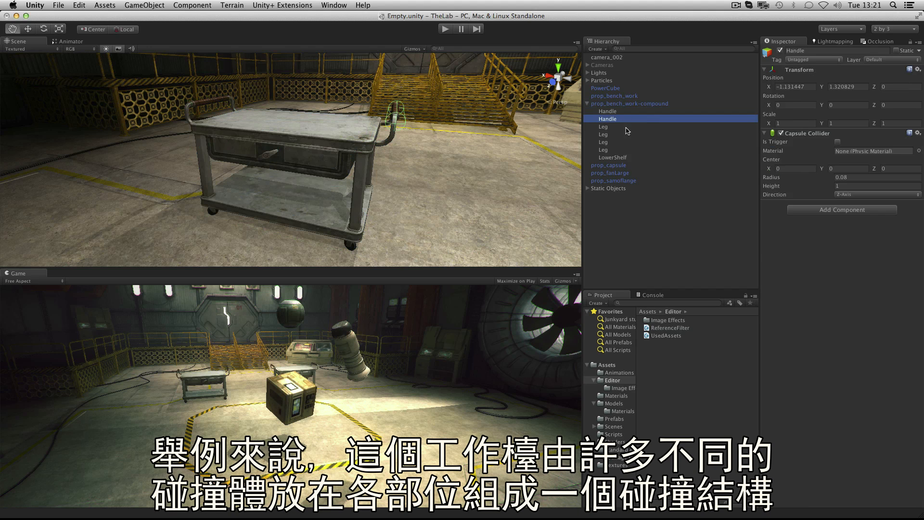
left_click(604, 149)
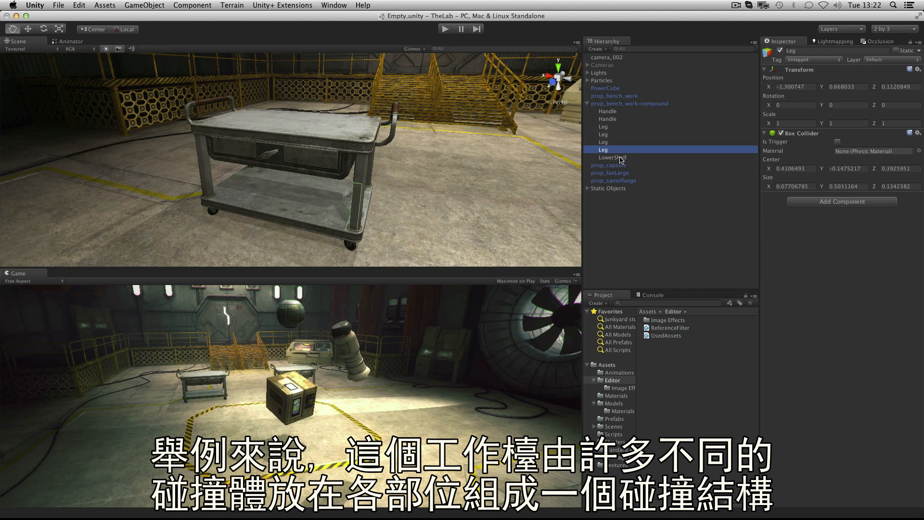
left_click(603, 125)
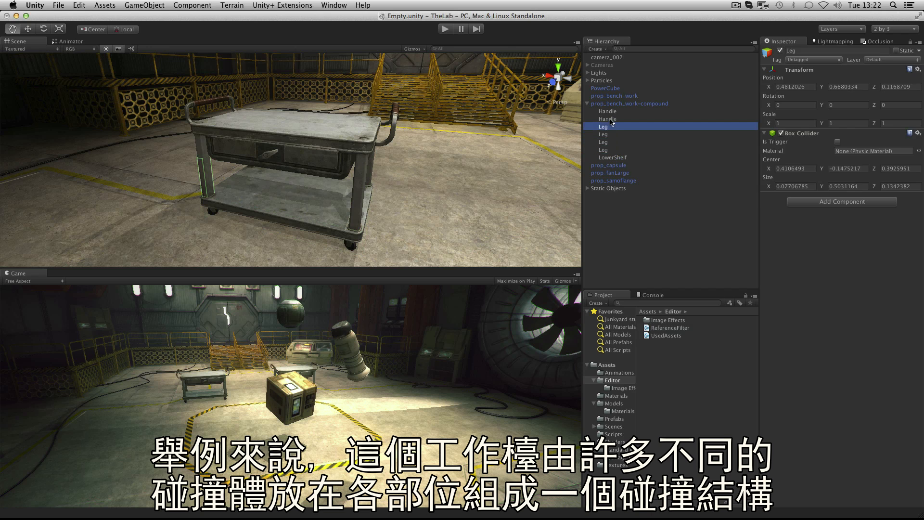
left_click(629, 103)
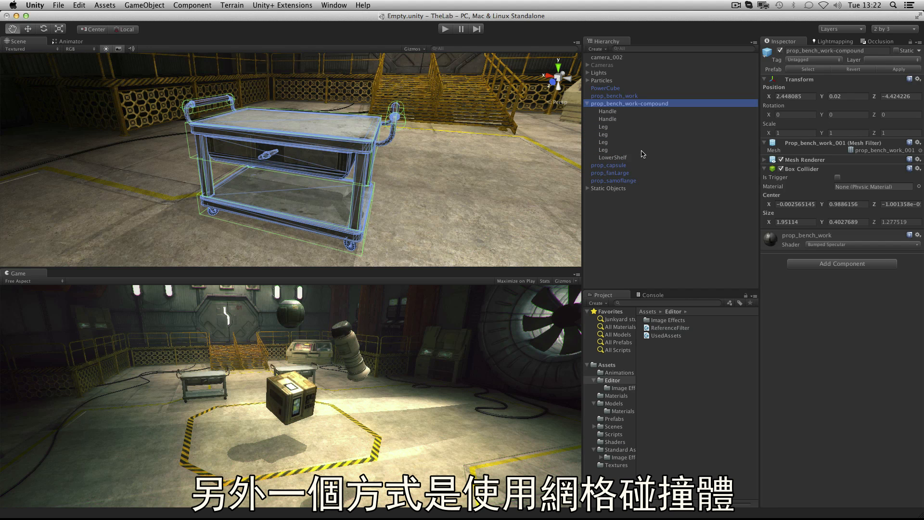
mouse_move(642, 154)
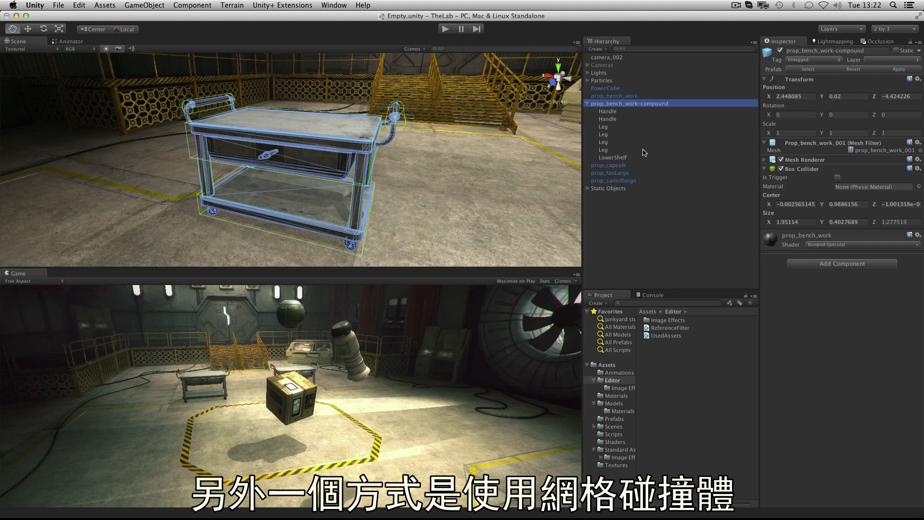
left_click(613, 95)
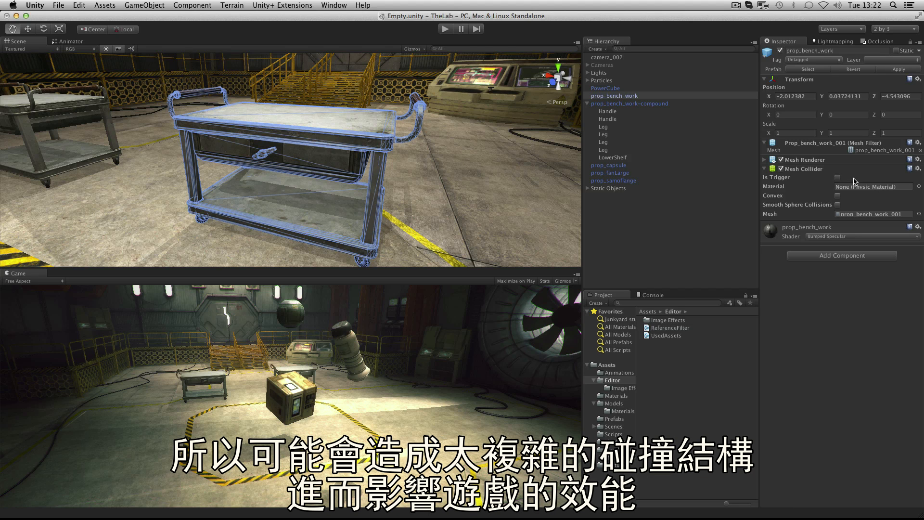
mouse_move(854, 181)
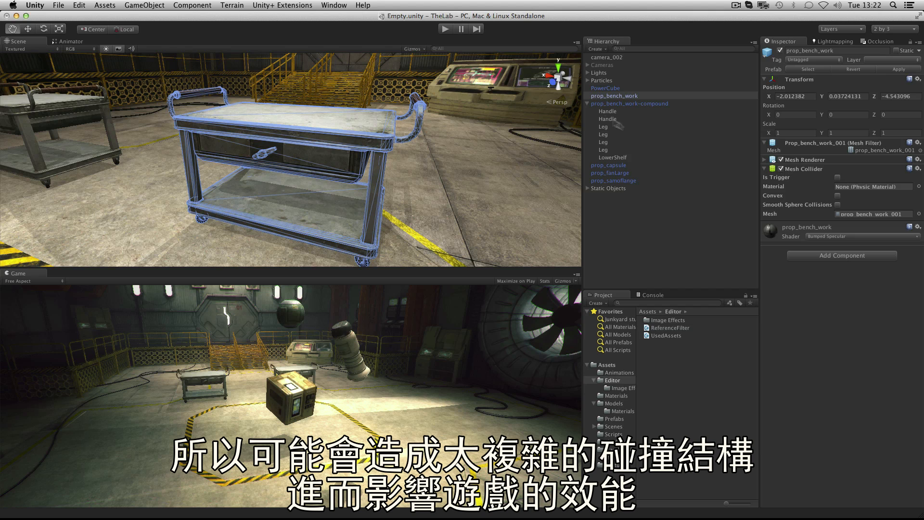
left_click(629, 104)
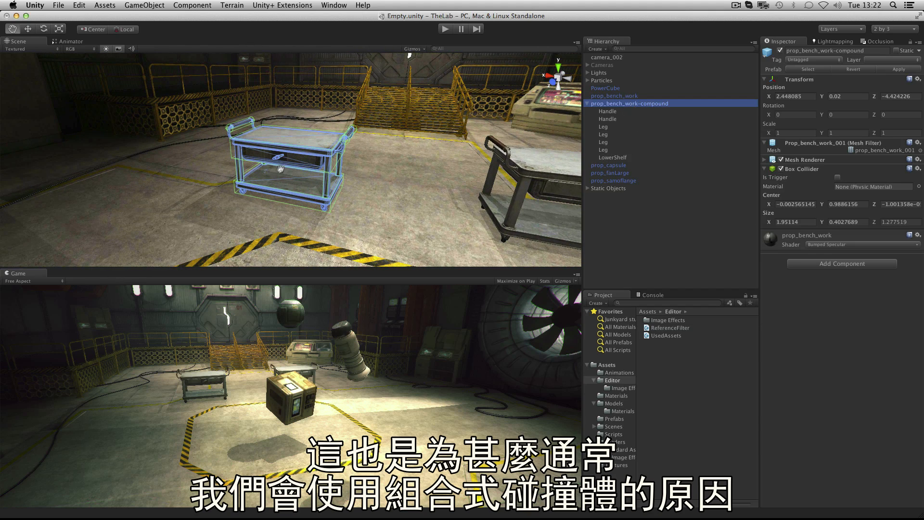
mouse_move(446, 193)
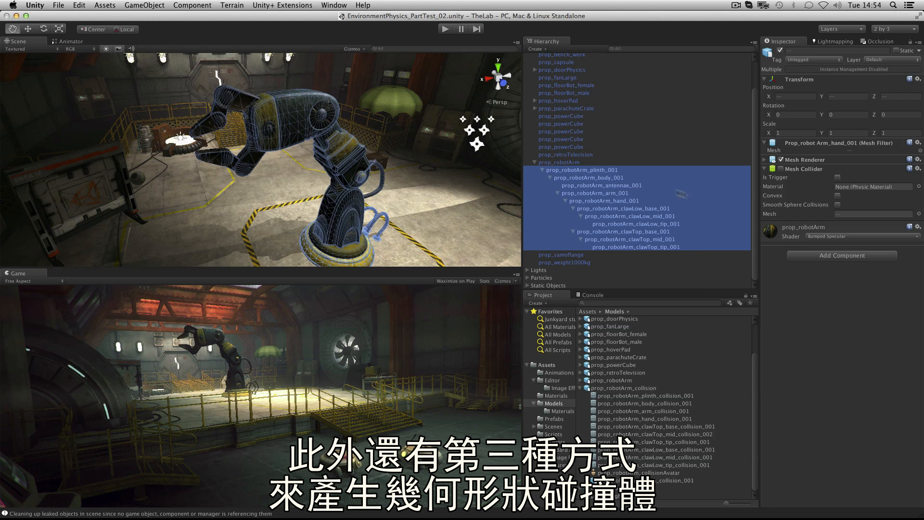
mouse_move(663, 171)
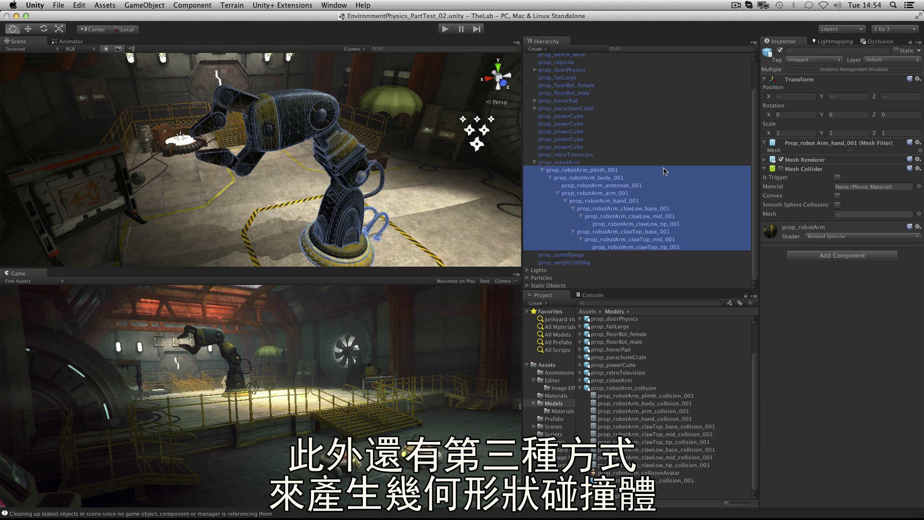
mouse_move(756, 204)
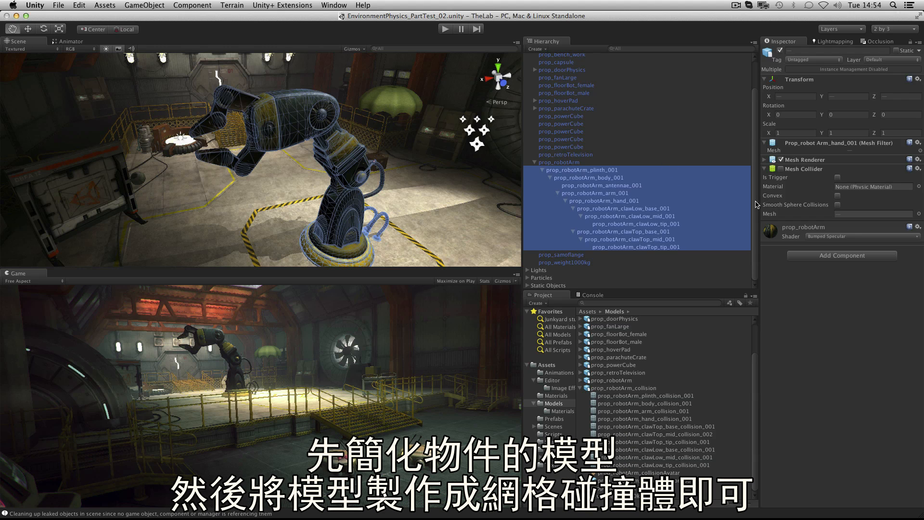
mouse_move(759, 194)
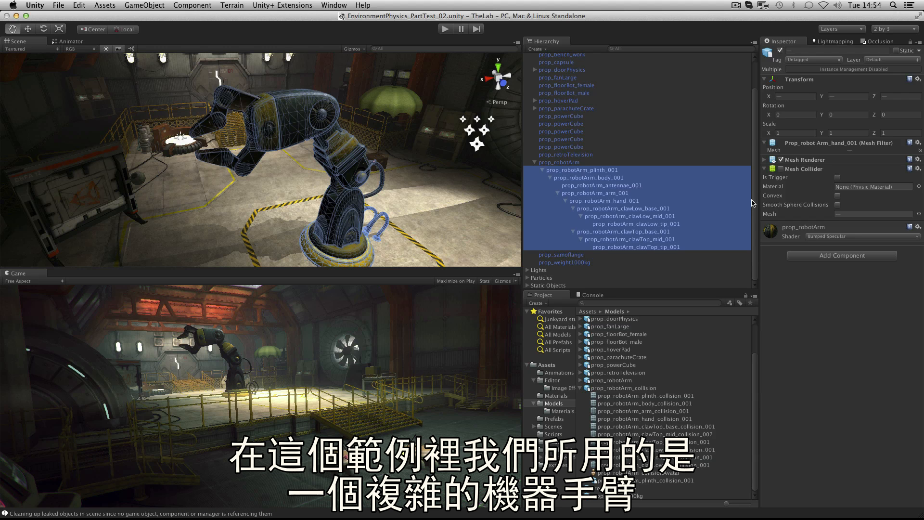
Step: Select the whole prop_robotArm object to show its green mesh-collider wireframes
left_click(558, 161)
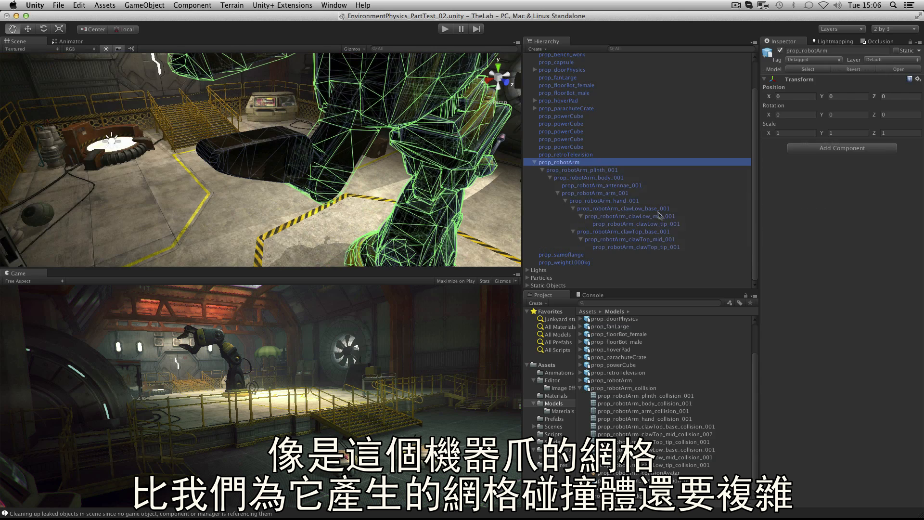
Step: Compare prop_robotArm with prop_robotArm_collision, then view the Mesh Collider on prop_robotArm_body_001
left_click(634, 223)
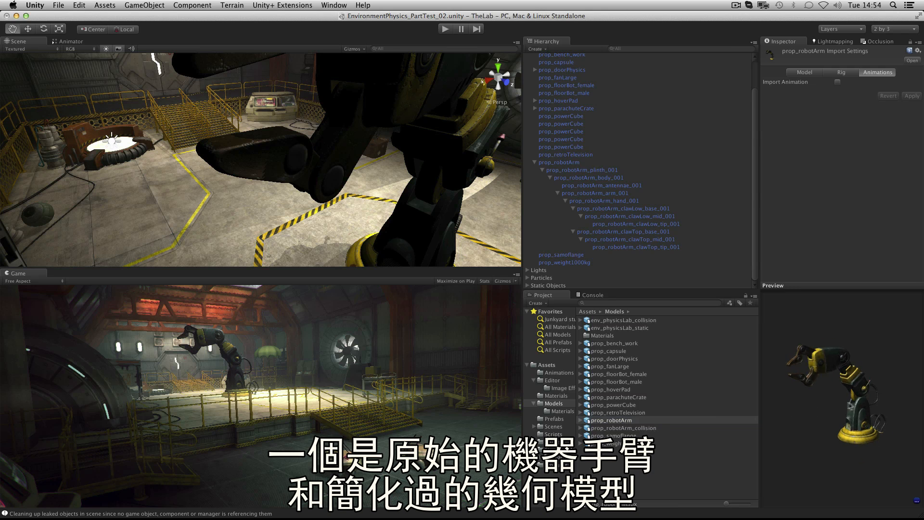
left_click(621, 428)
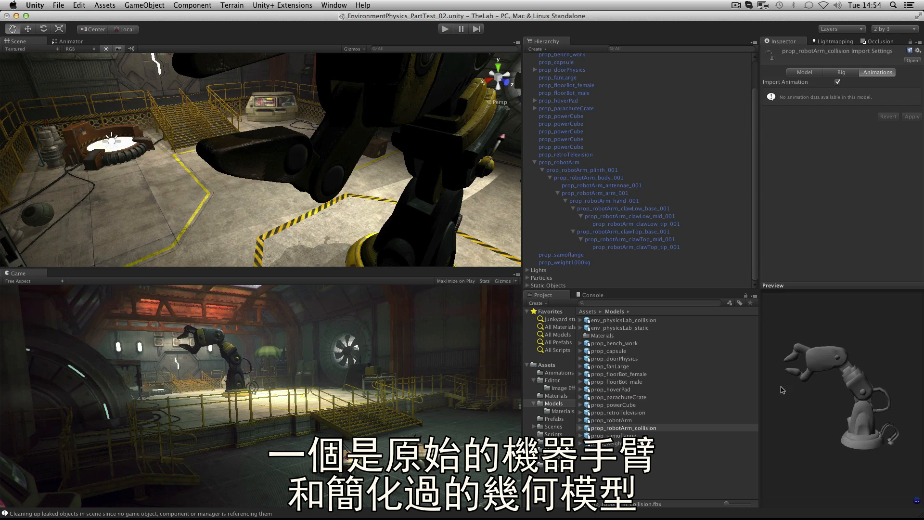
left_click(588, 177)
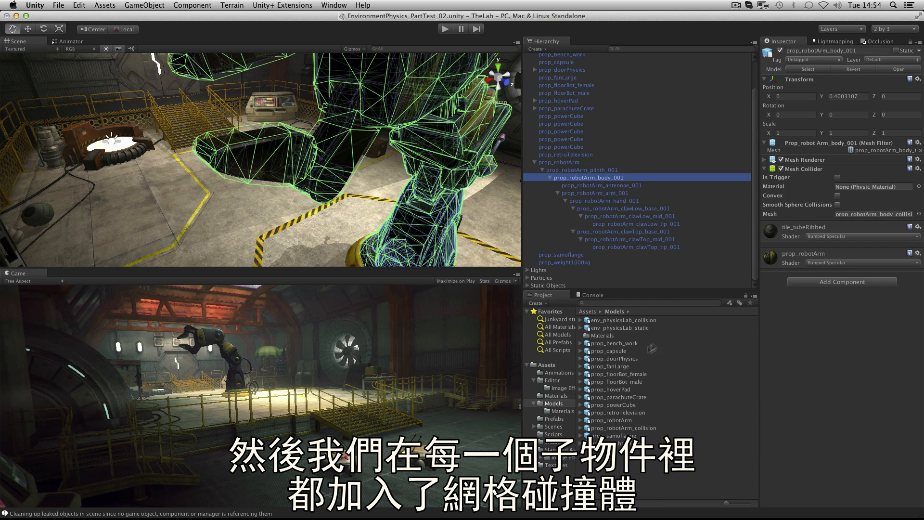
left_click(634, 223)
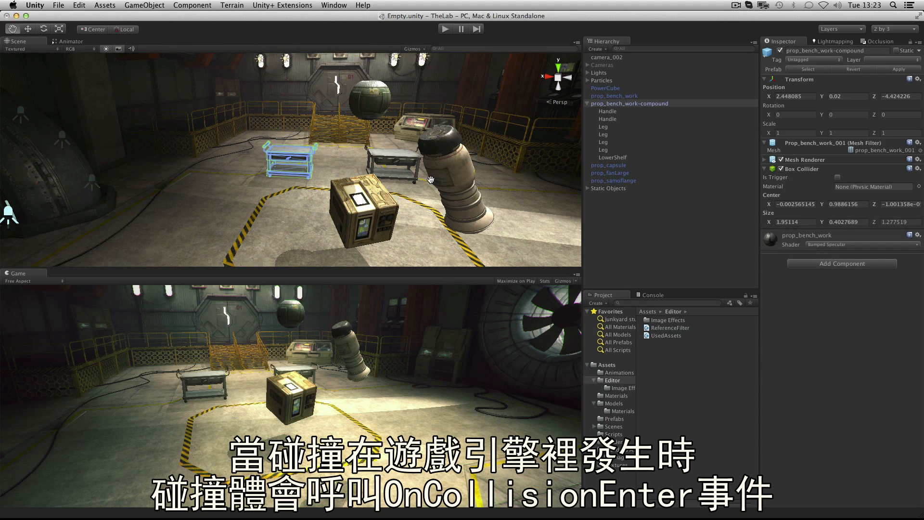
Step: Select prop_samflange and reveal its Sphere Collider, Rigidbody settings and OnCollision script
left_click(613, 180)
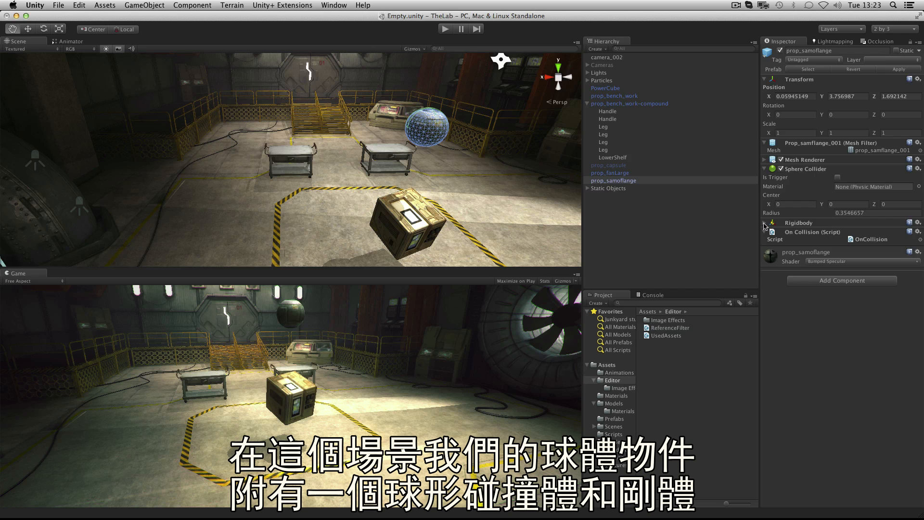
left_click(765, 223)
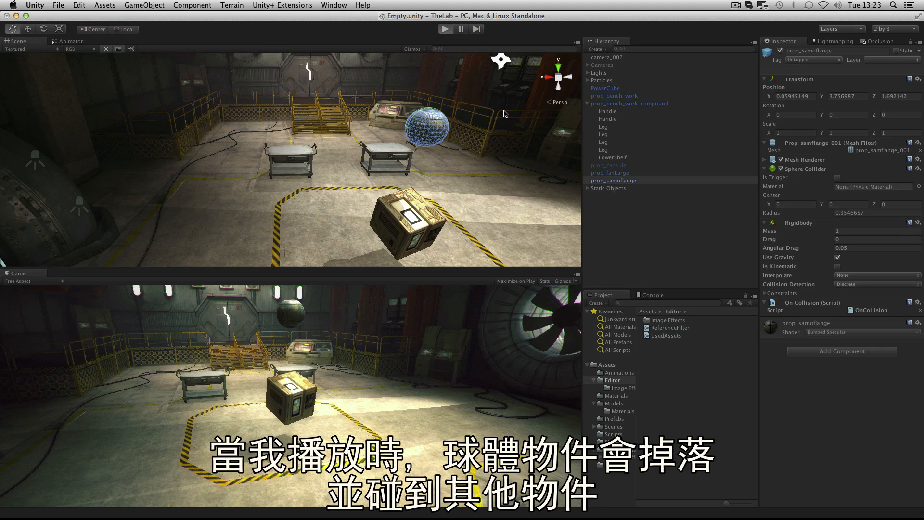
left_click(444, 29)
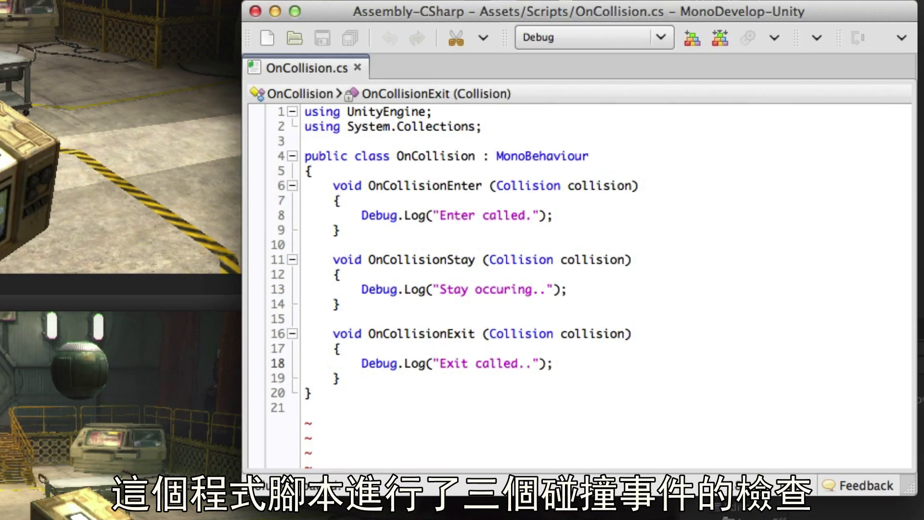
Step: View OnCollision.cs with its enter, stay and exit collision handlers in MonoDevelop
left_click(517, 362)
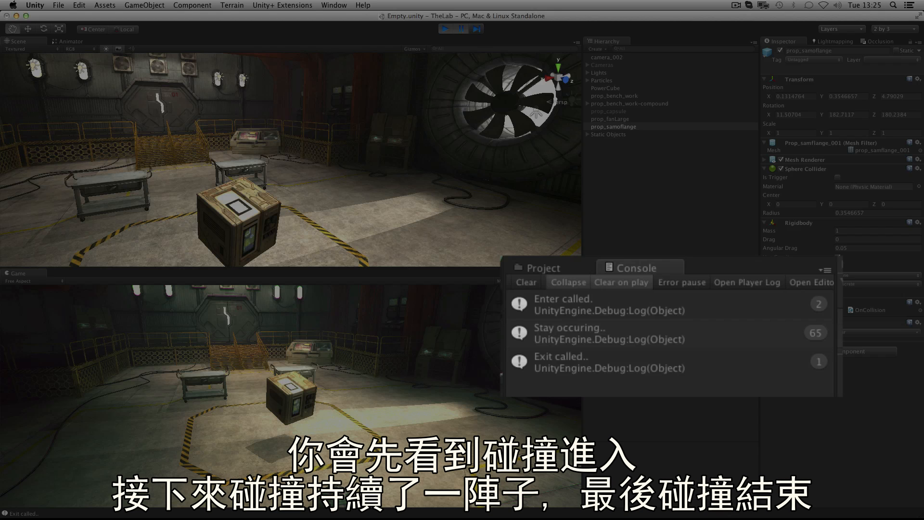
Step: Start the scene playing while paused and step the falling sphere forward two frames
left_click(461, 28)
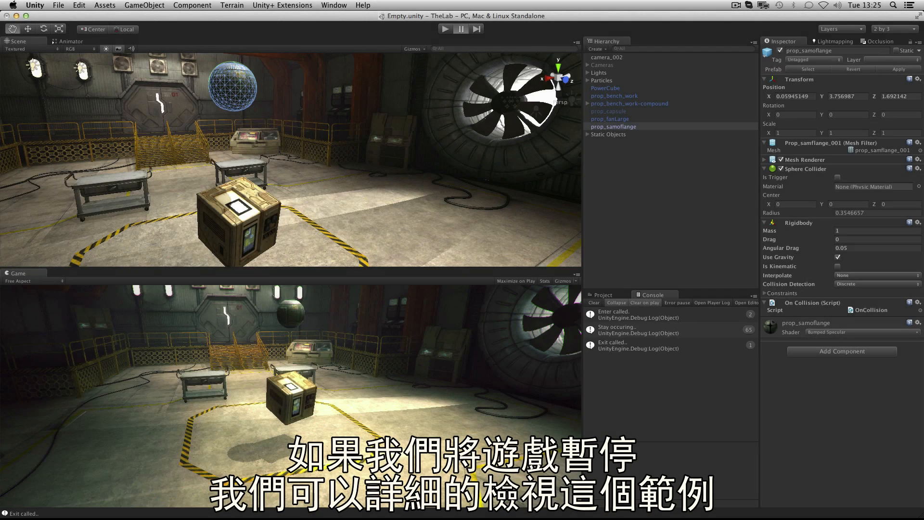
left_click(475, 28)
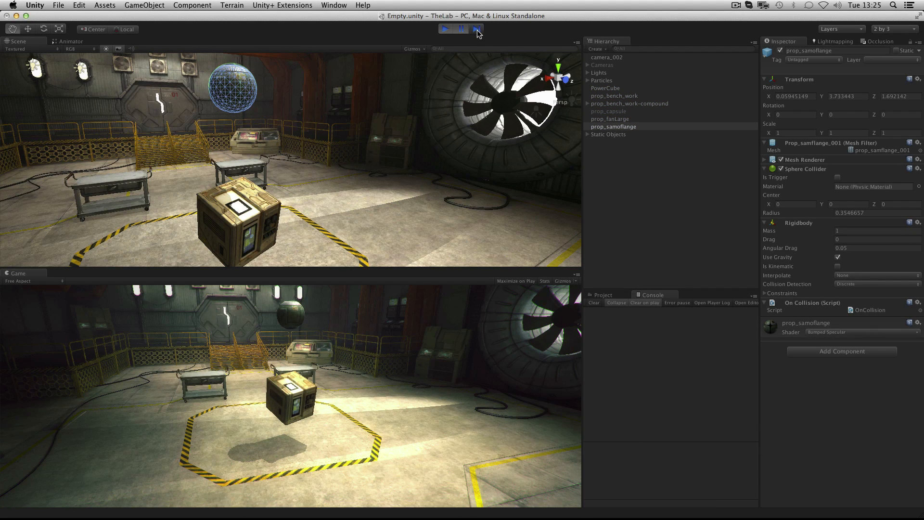
left_click(477, 28)
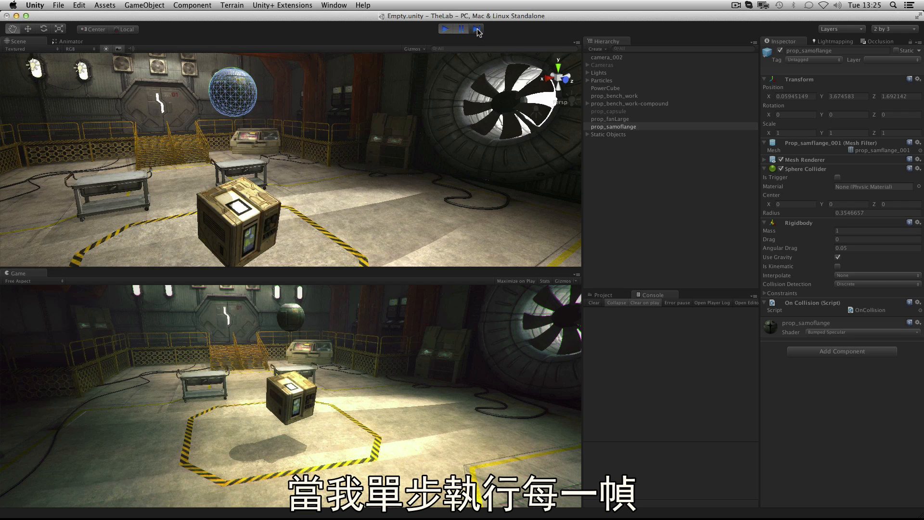
left_click(477, 28)
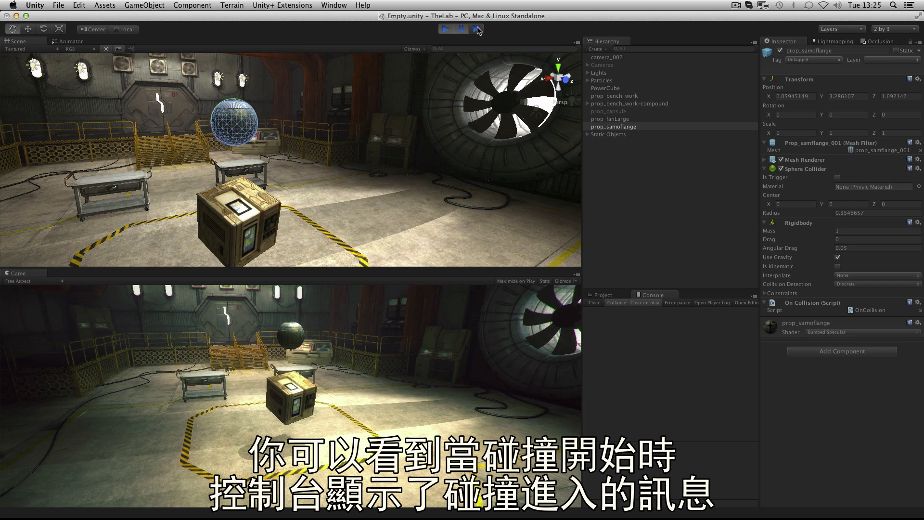